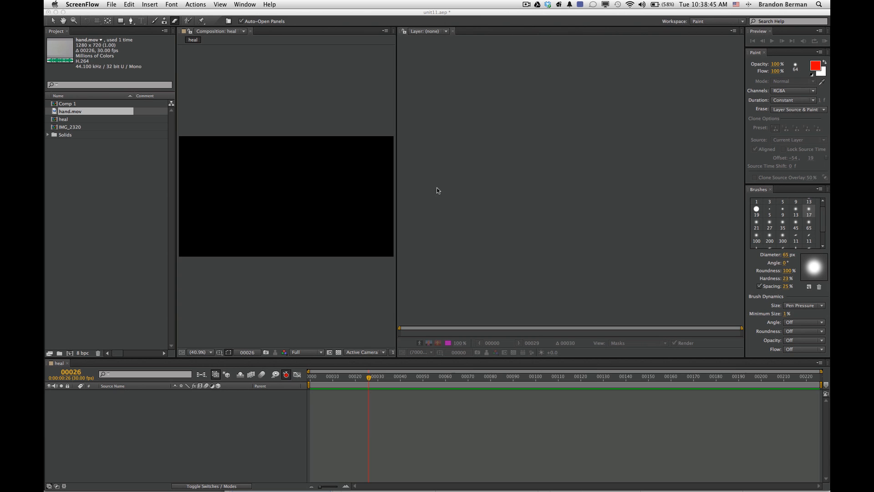
mouse_move(380, 178)
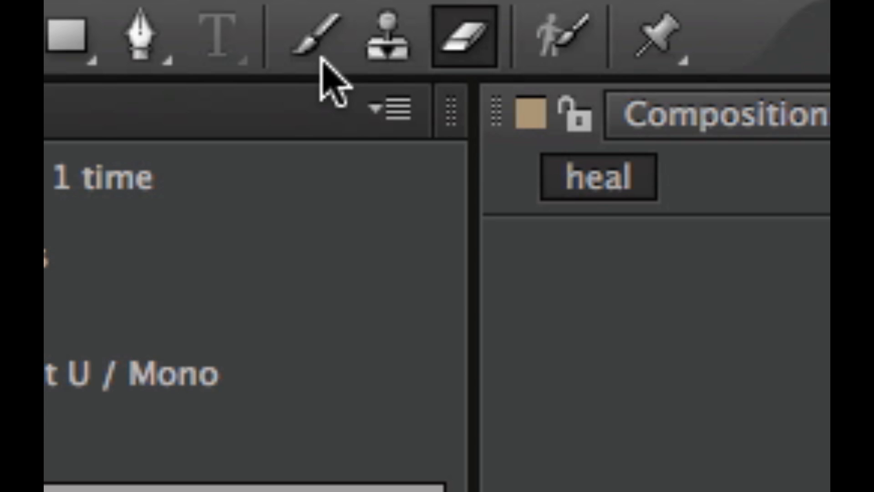
- Switch to the Brush tool for painting in the heal composition
left_click(320, 34)
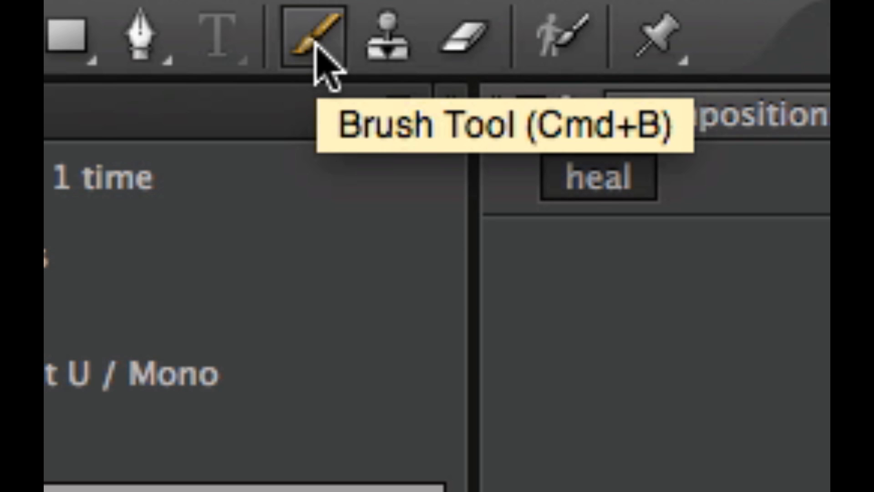
mouse_move(345, 51)
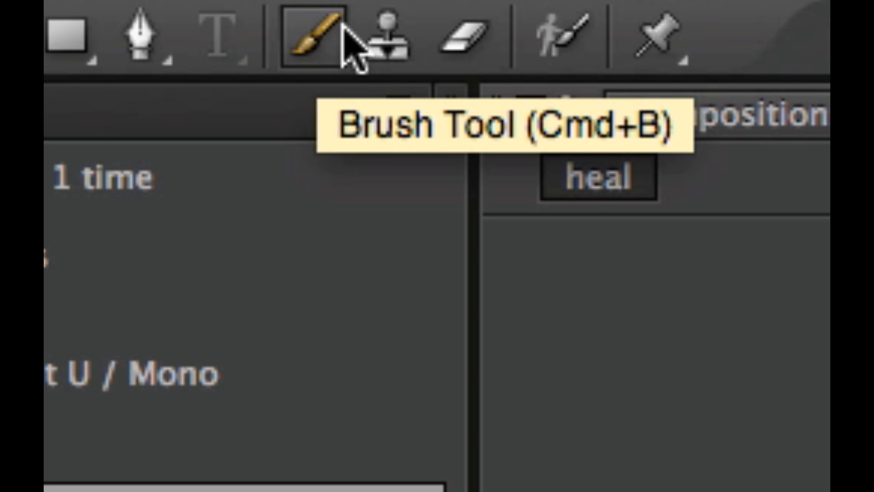
left_click(321, 8)
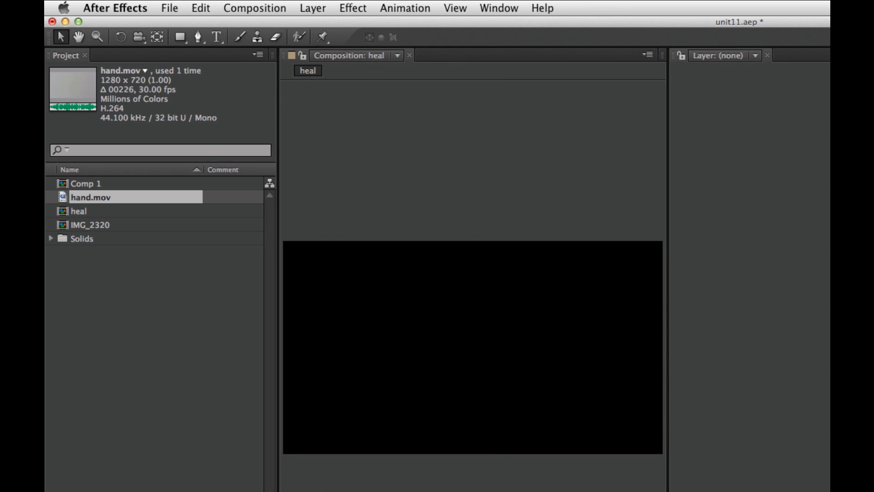
- Add a 1280×720 solid layer, Dark Gray Solid 2, via Layer > New > Solid
left_click(312, 8)
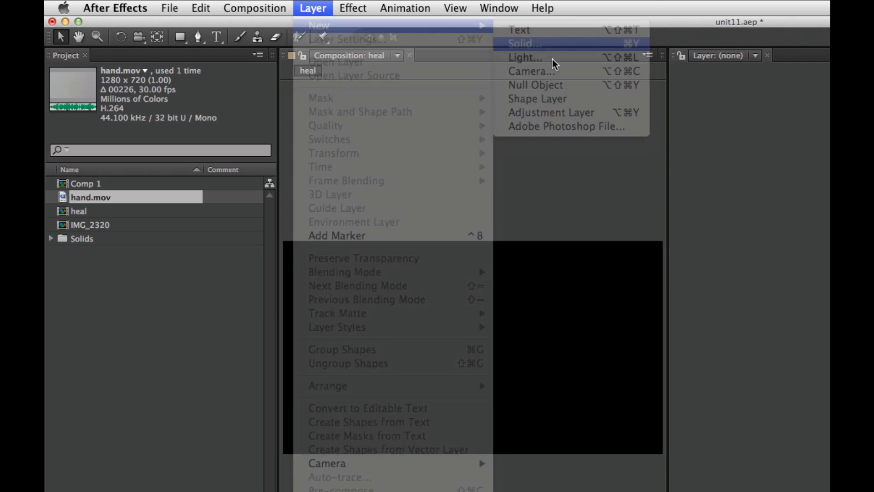
left_click(526, 44)
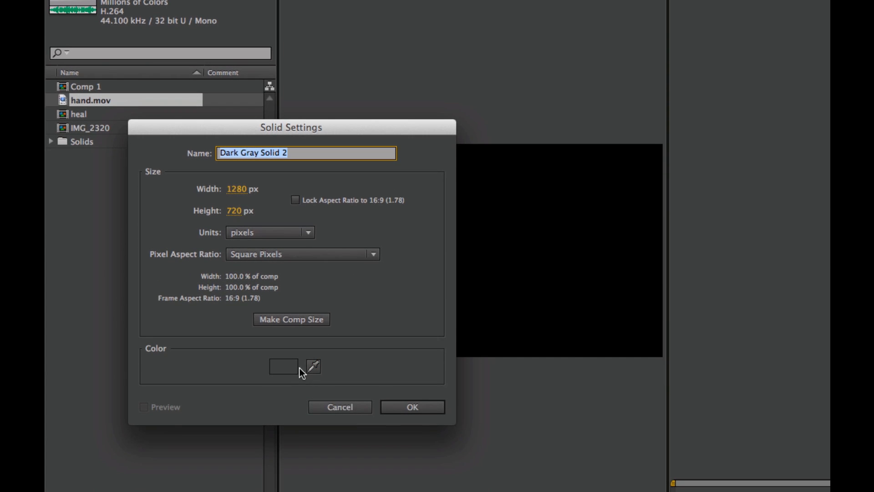
left_click(413, 407)
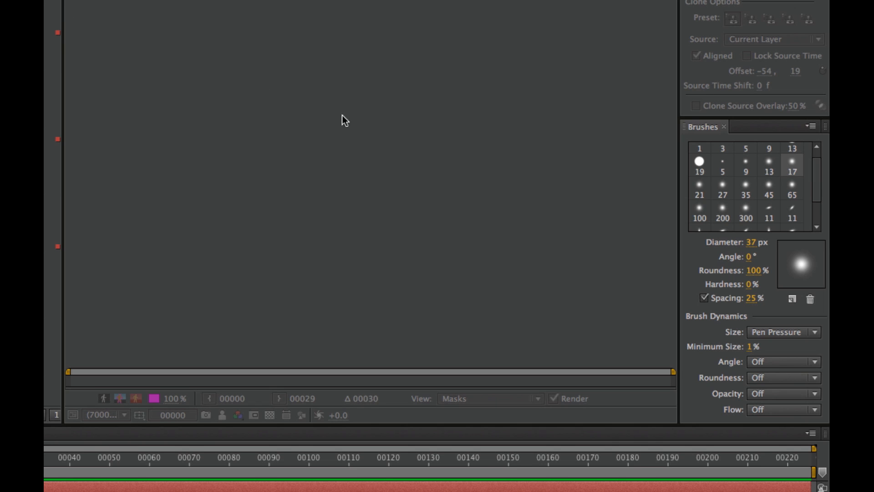
mouse_move(792, 165)
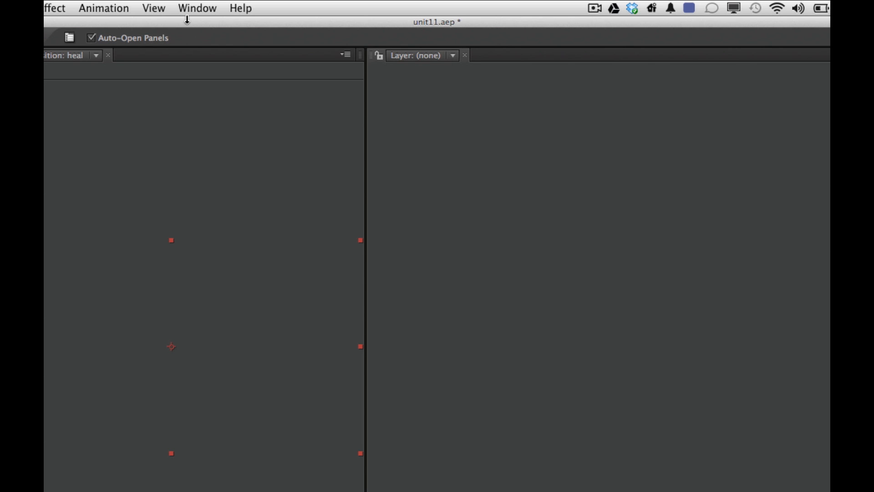
- Reset the Paint workspace via Window > Workspace and confirm with Yes
left_click(198, 9)
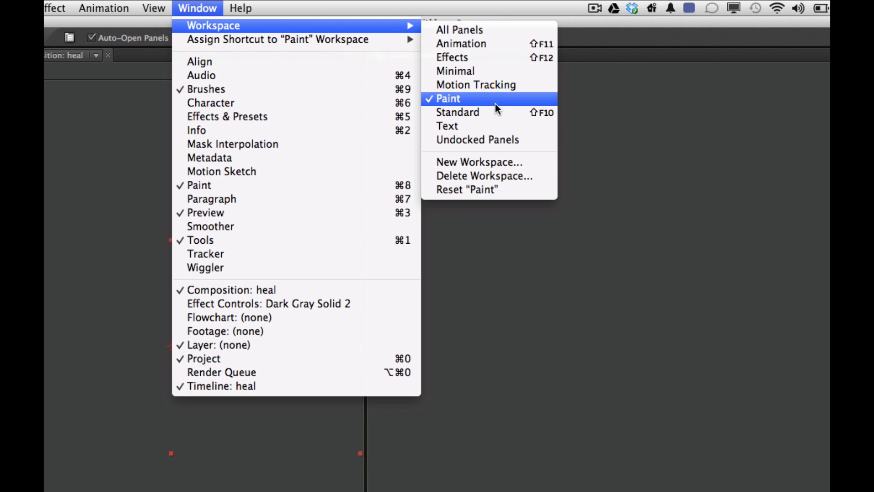
left_click(467, 190)
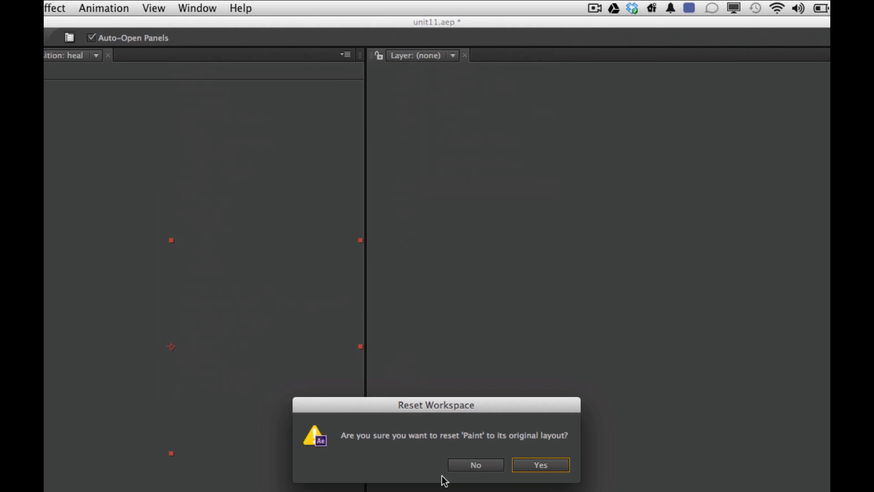
left_click(540, 477)
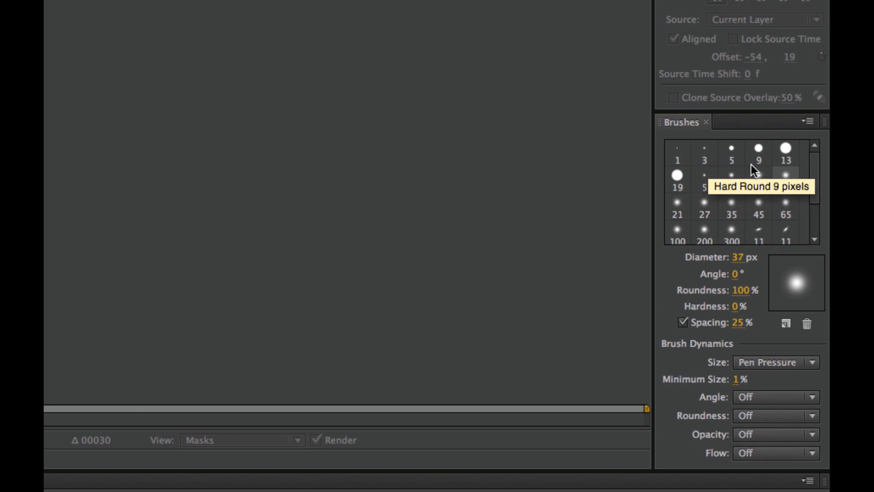
- Pick the soft round 13 px brush preset in the Brushes panel
scroll("down", 3)
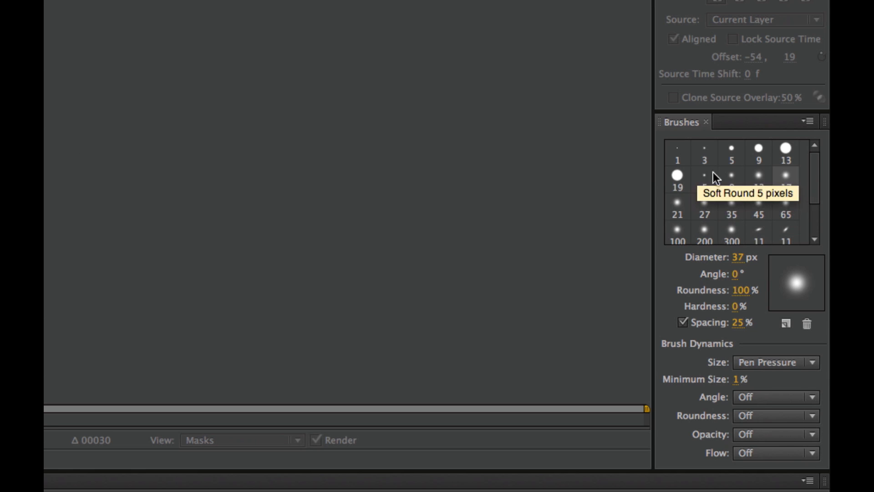
left_click(759, 179)
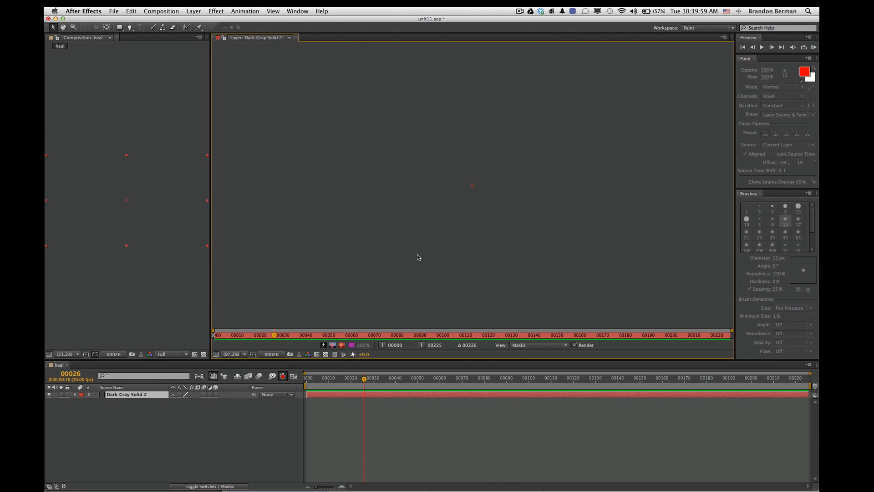
mouse_move(789, 214)
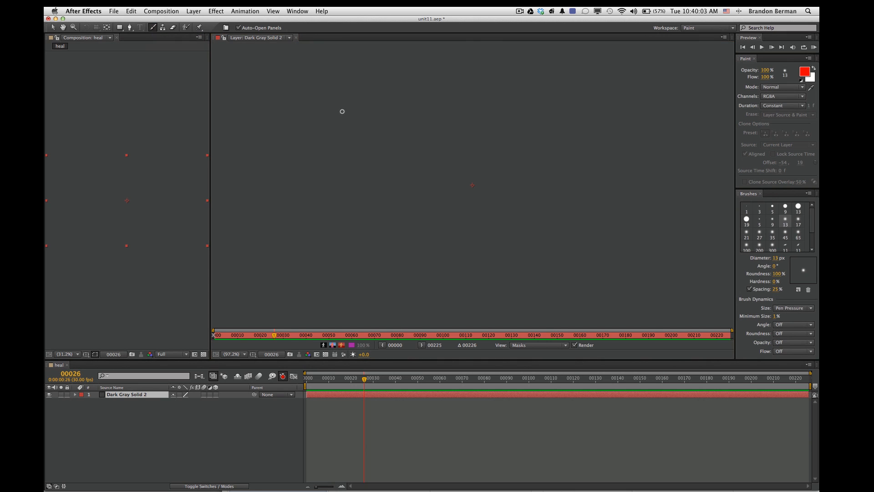
mouse_move(543, 183)
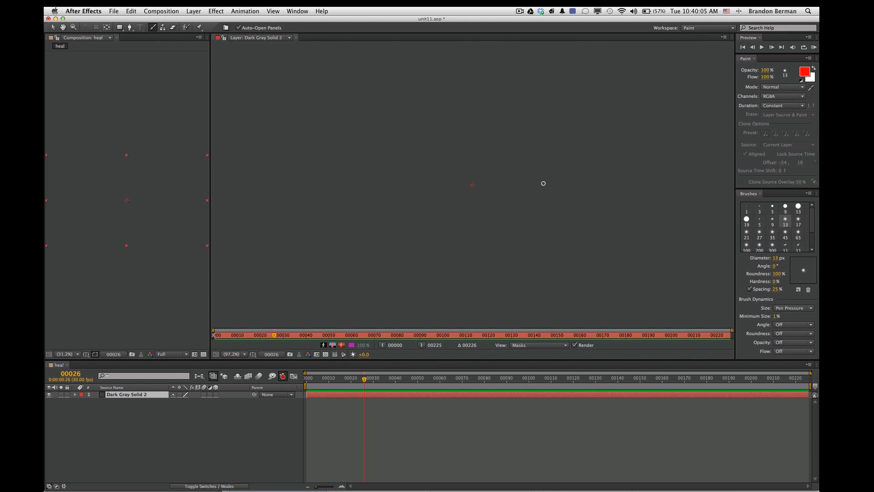
- Enlarge the brush to about 80 px and raise its hardness above 0%
left_click_drag(462, 209, 546, 181)
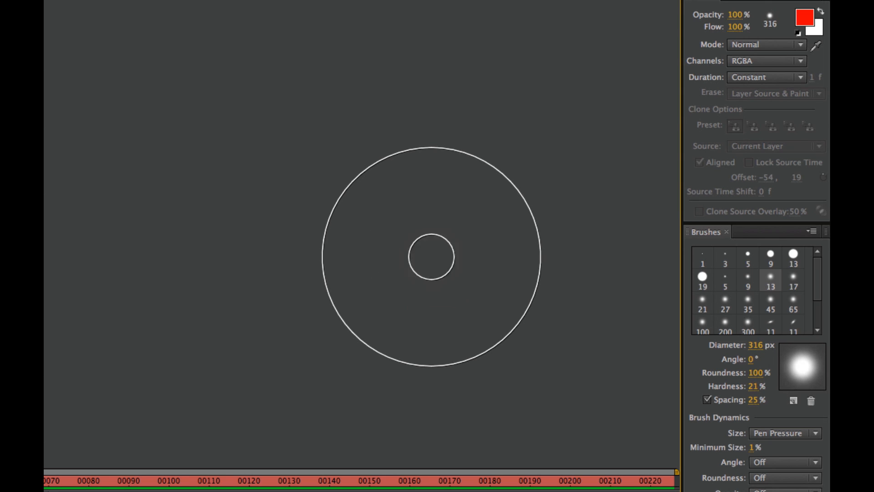
left_click(749, 386)
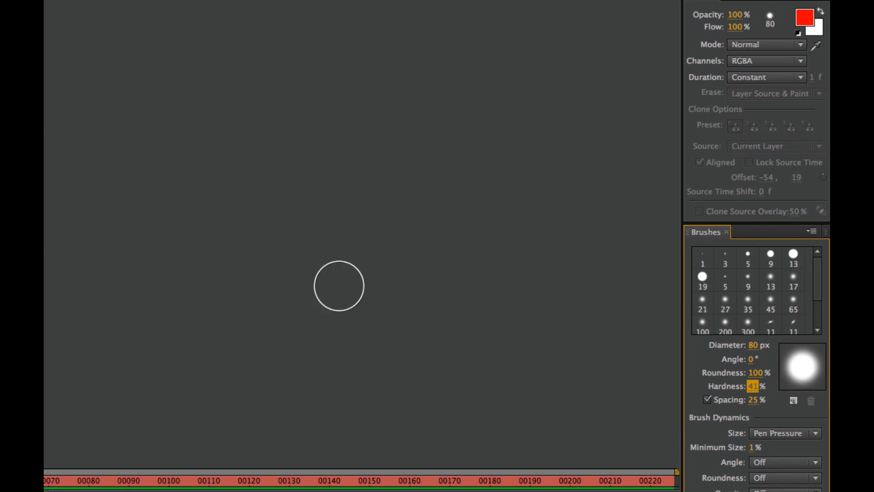
mouse_move(788, 338)
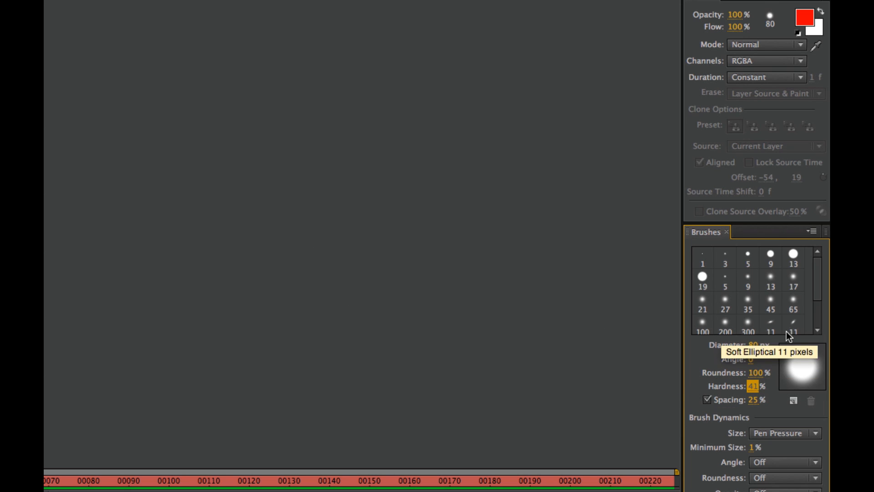
- Choose the Soft Elliptical 11 brush preset, sized 61 px at 45° and 45% roundness
left_click(794, 324)
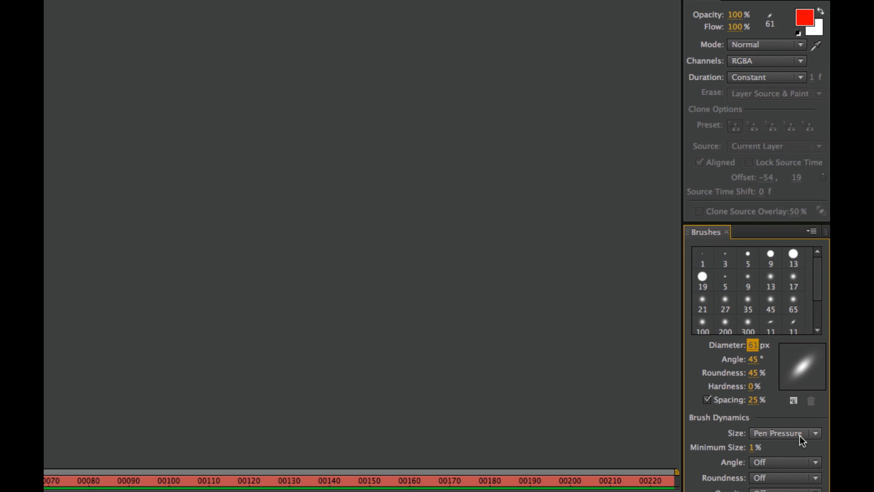
mouse_move(812, 472)
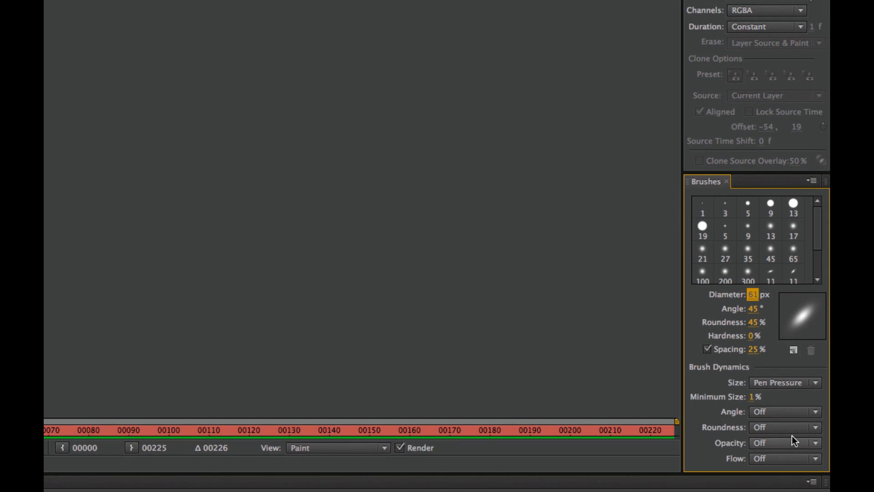
mouse_move(669, 123)
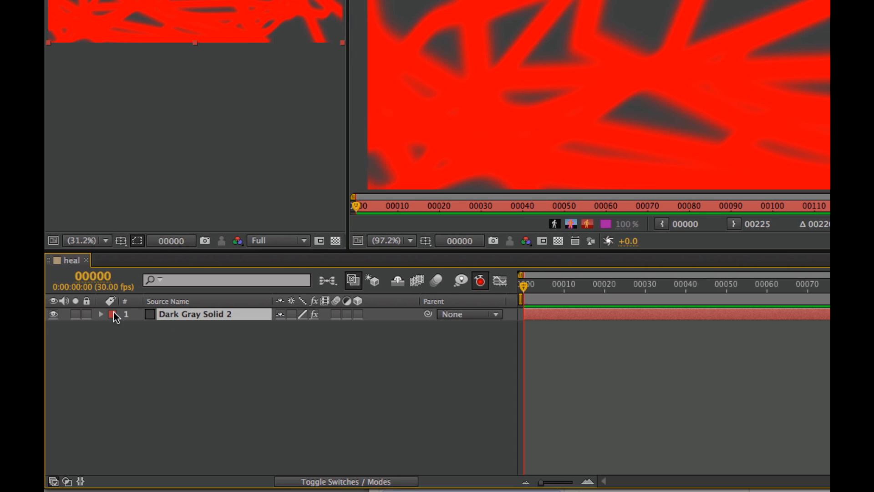
- Delete Brush 1 from Dark Gray Solid 2's Paint effect and expand Brush 2
left_click(99, 315)
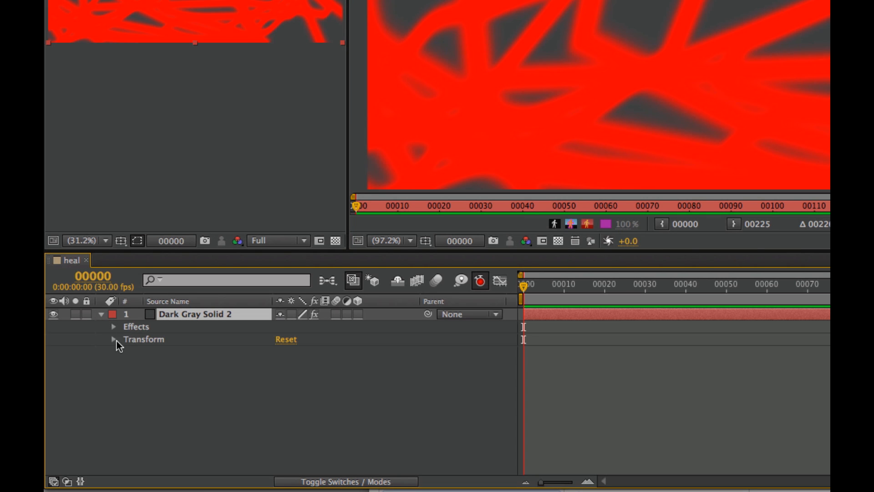
left_click(113, 326)
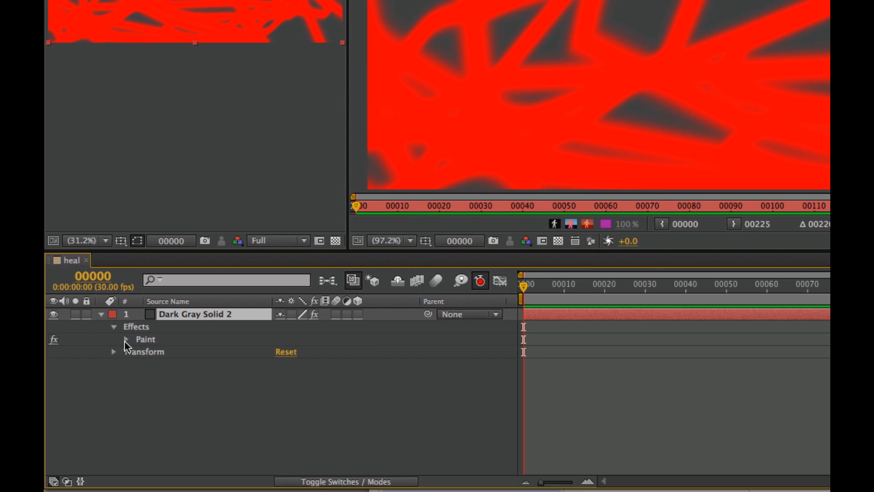
left_click(126, 339)
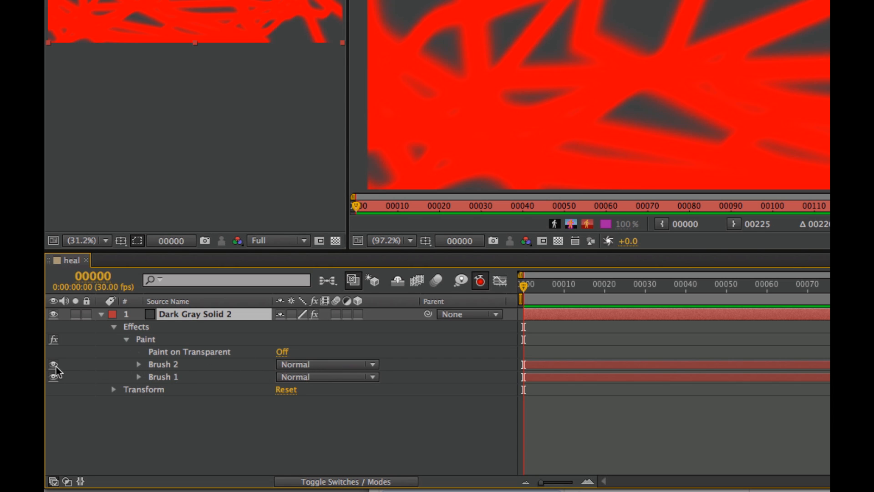
left_click(53, 377)
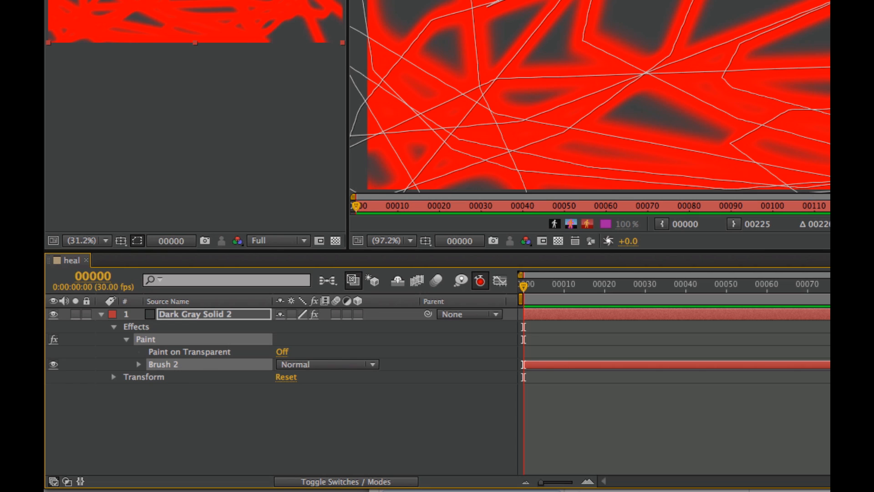
mouse_move(211, 356)
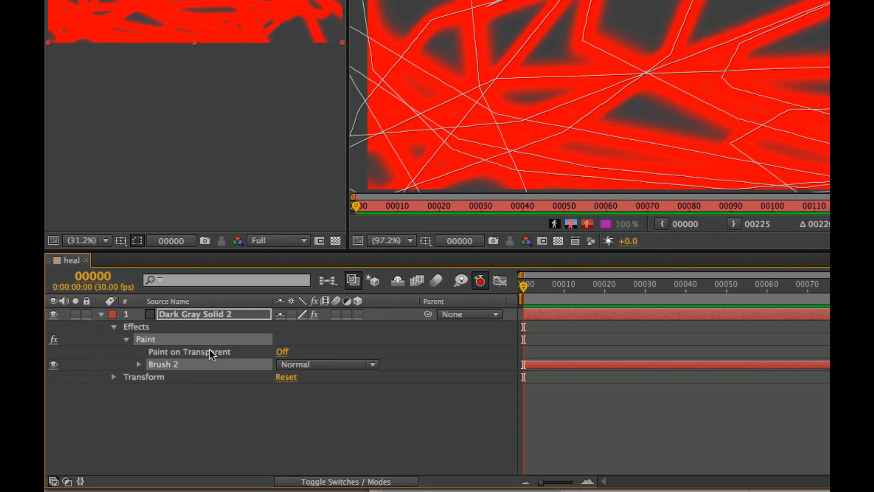
left_click(137, 364)
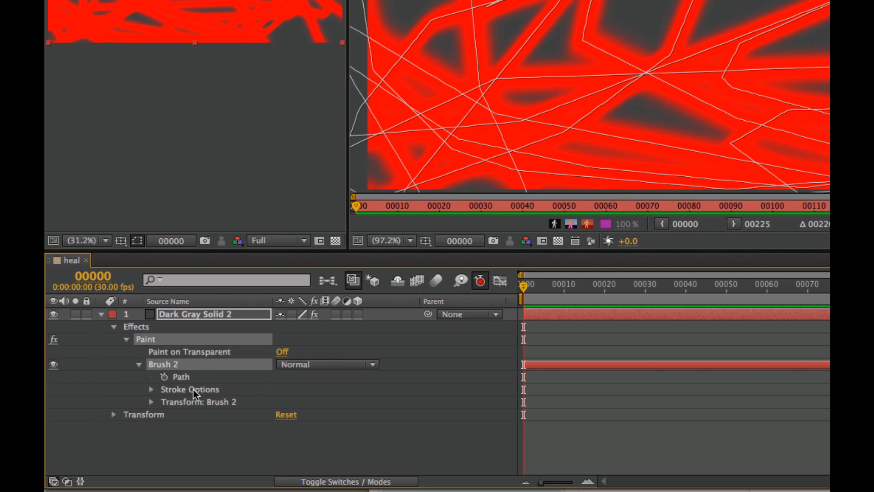
mouse_move(171, 379)
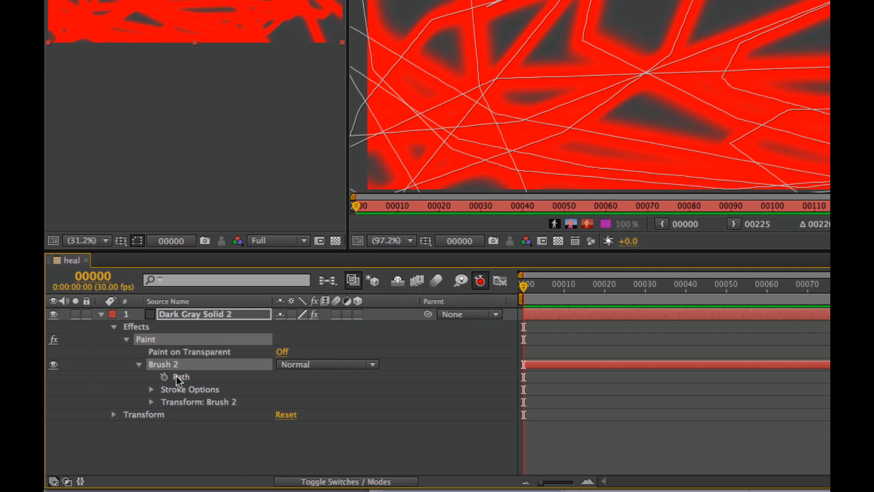
mouse_move(177, 378)
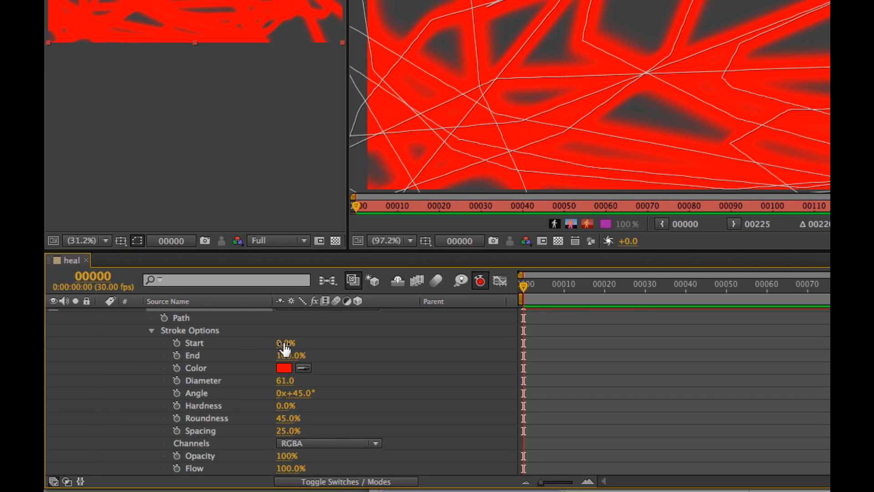
mouse_move(302, 381)
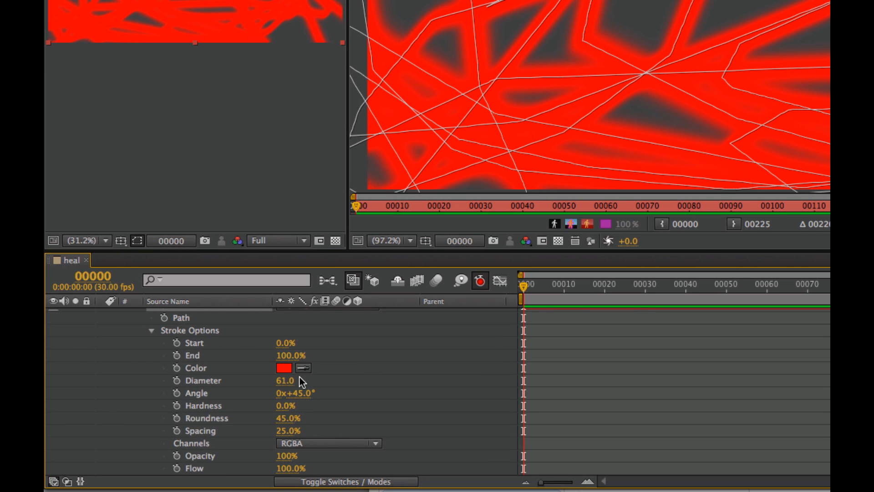
mouse_move(306, 421)
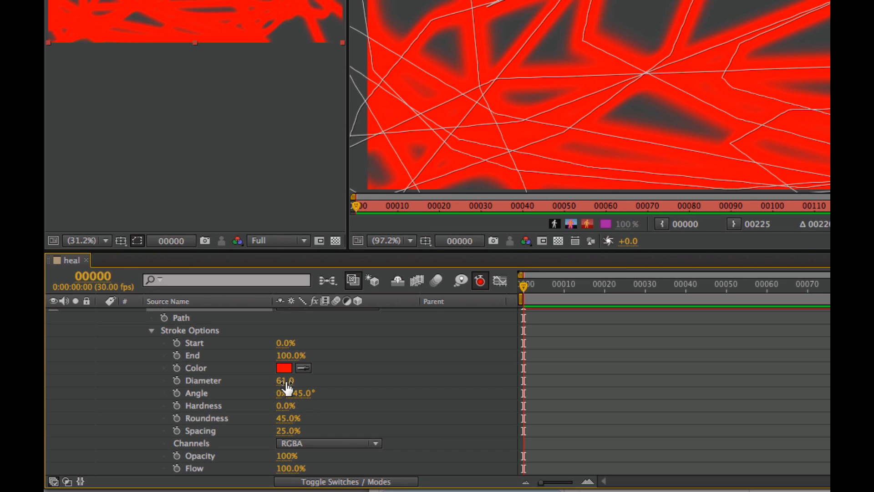
- Scrub Brush 2's diameter to 70 and angle to 62°
left_click_drag(284, 381, 301, 381)
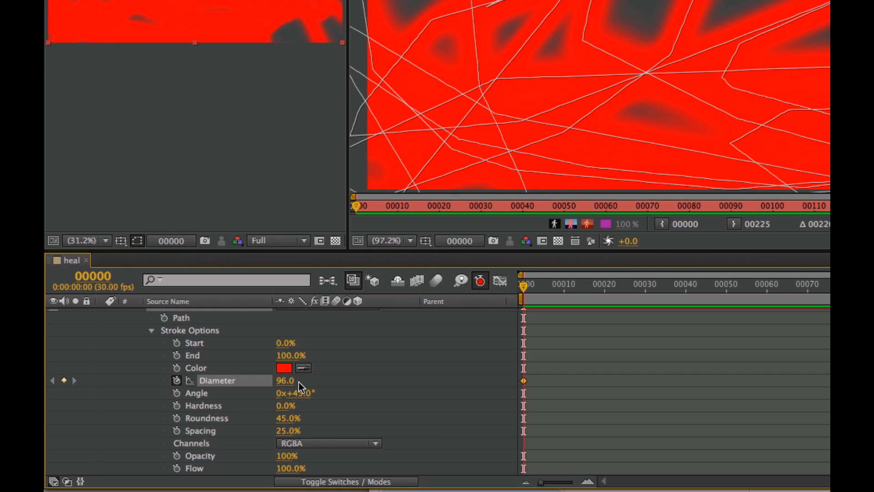
left_click_drag(286, 381, 285, 395)
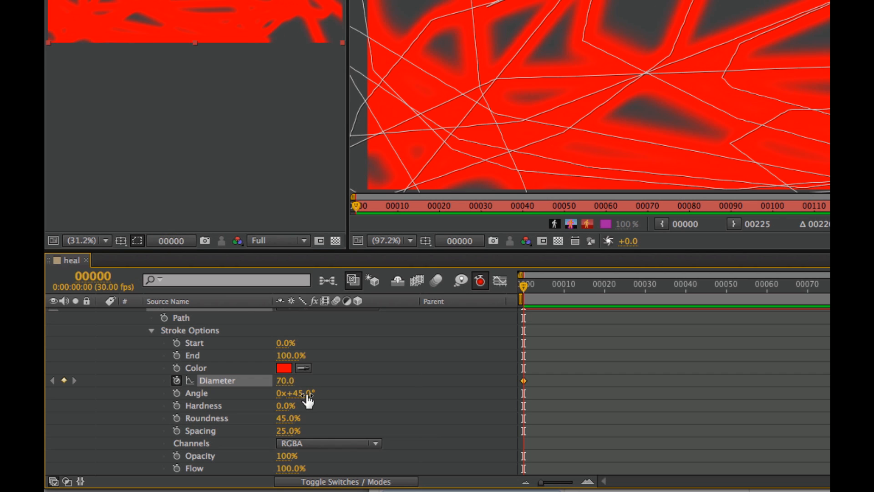
left_click_drag(295, 393, 318, 392)
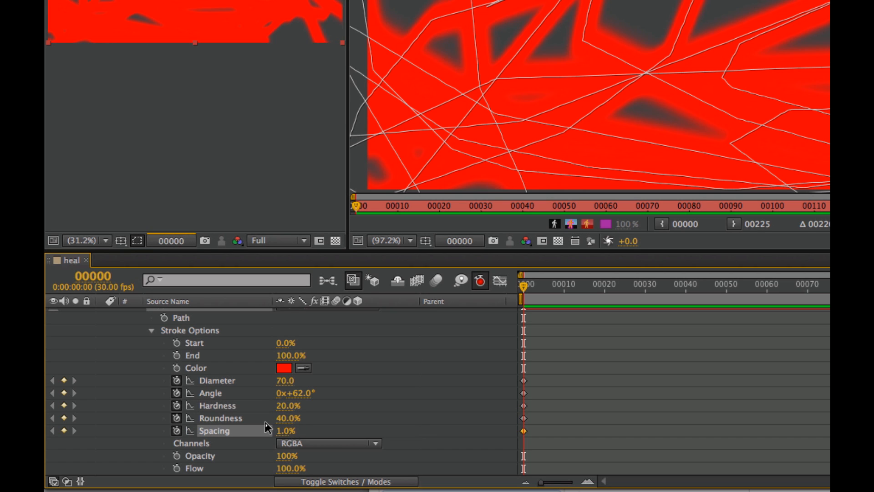
mouse_move(391, 454)
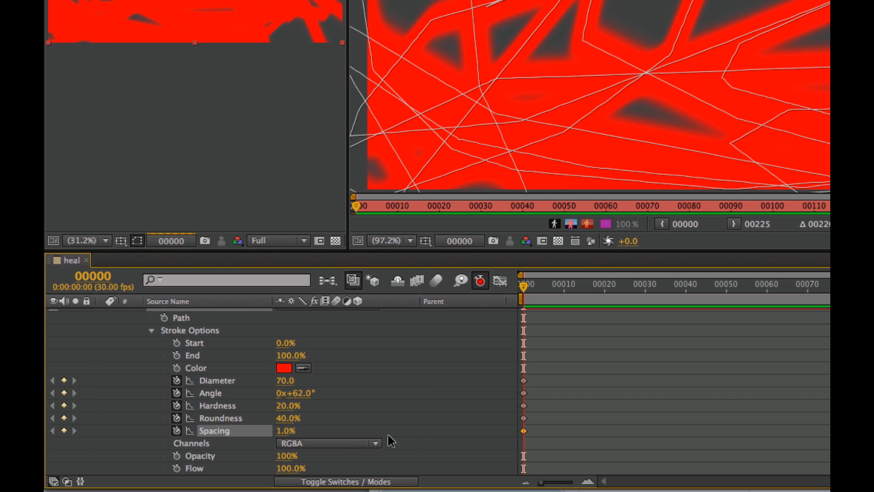
mouse_move(290, 467)
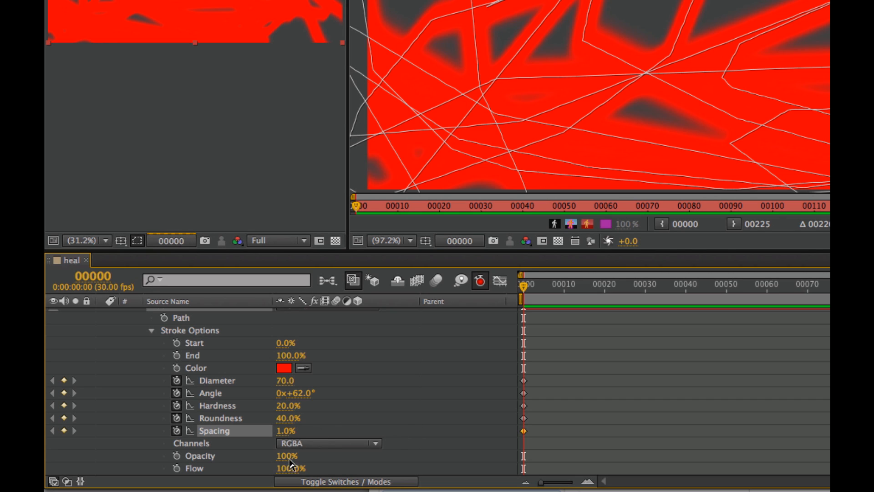
mouse_move(315, 410)
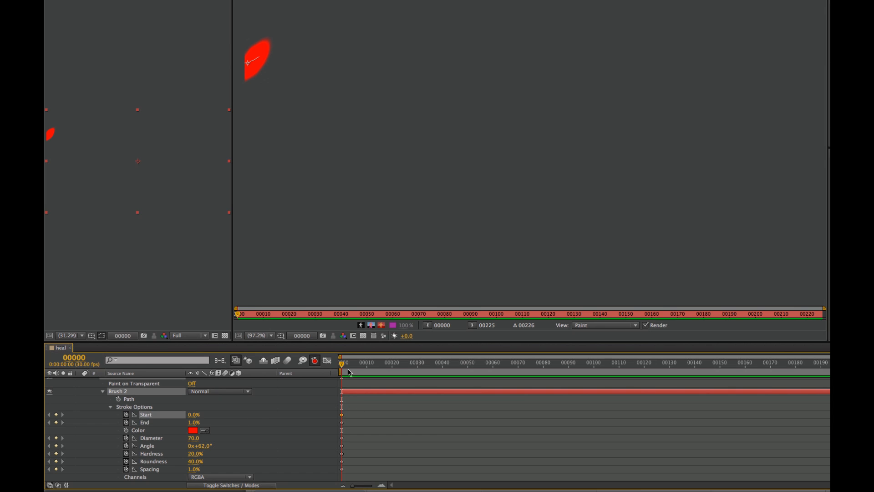
- Move the current-time indicator to a later frame to animate the stroke
left_click(519, 362)
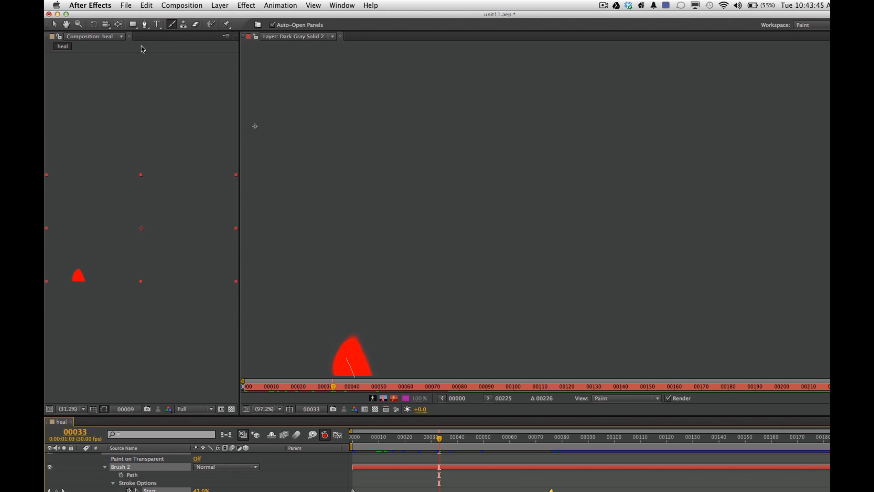
mouse_move(182, 26)
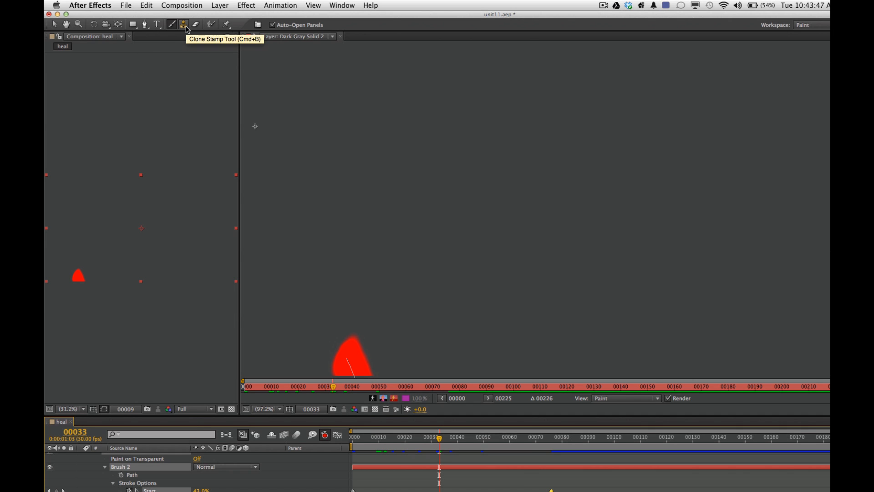
mouse_move(324, 18)
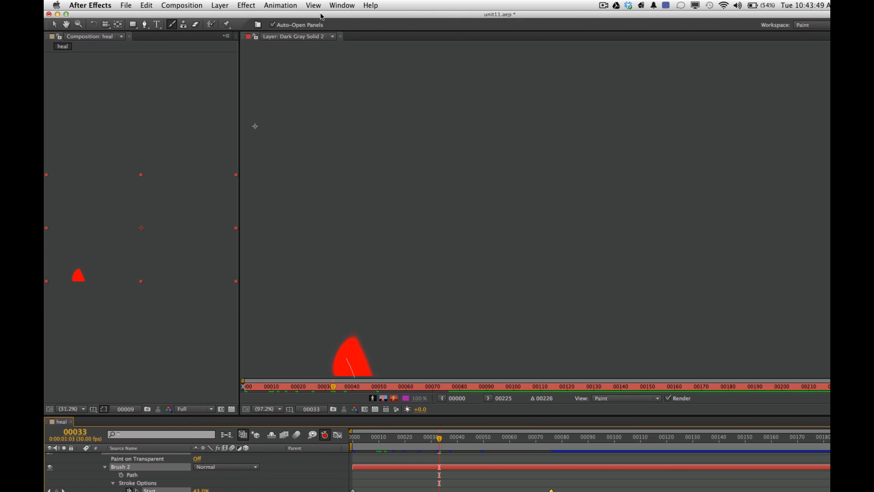
- Reopen the Project panel from the Window menu
left_click(342, 5)
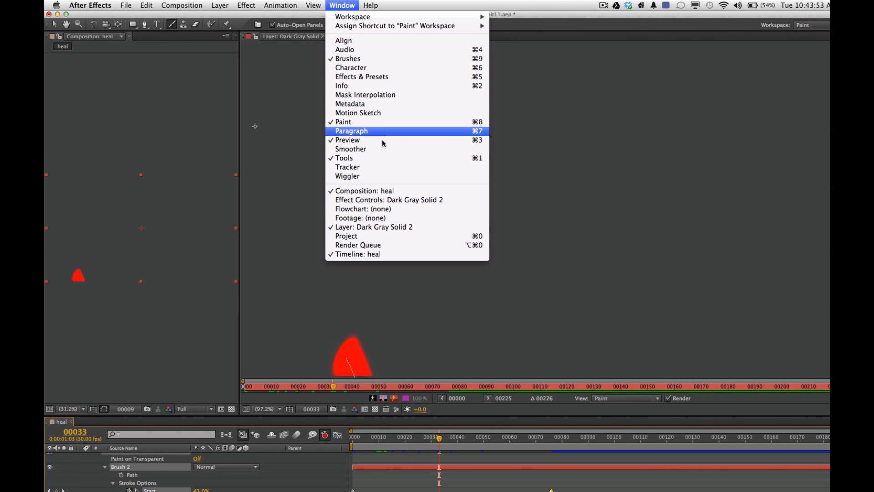
mouse_move(361, 236)
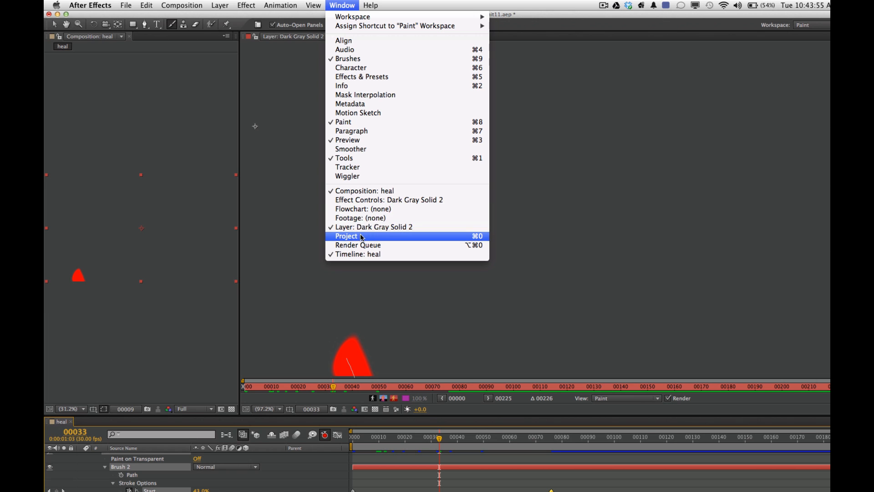
left_click(346, 236)
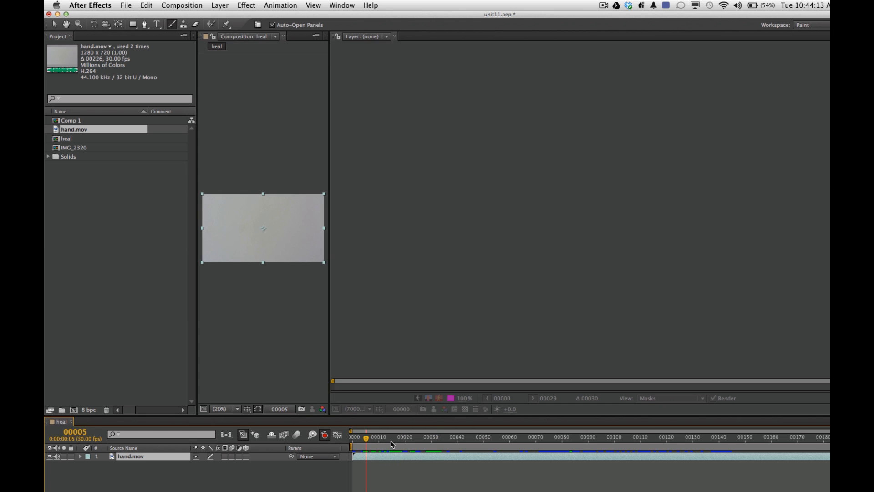
- Jump to a frame showing the hand and select the hand.mov layer
left_click(454, 450)
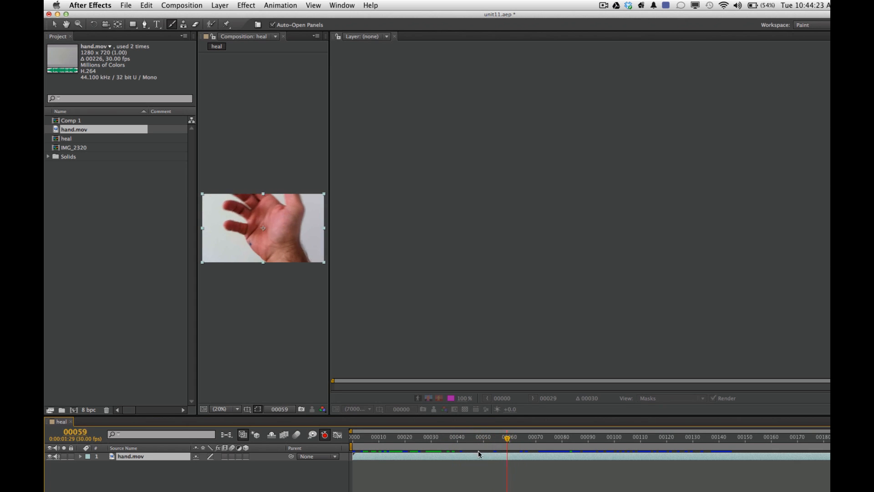
left_click(508, 439)
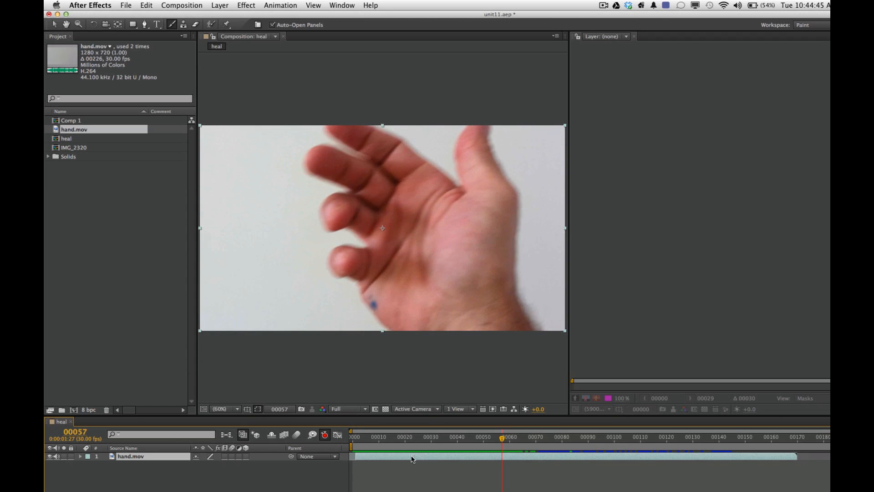
left_click(356, 437)
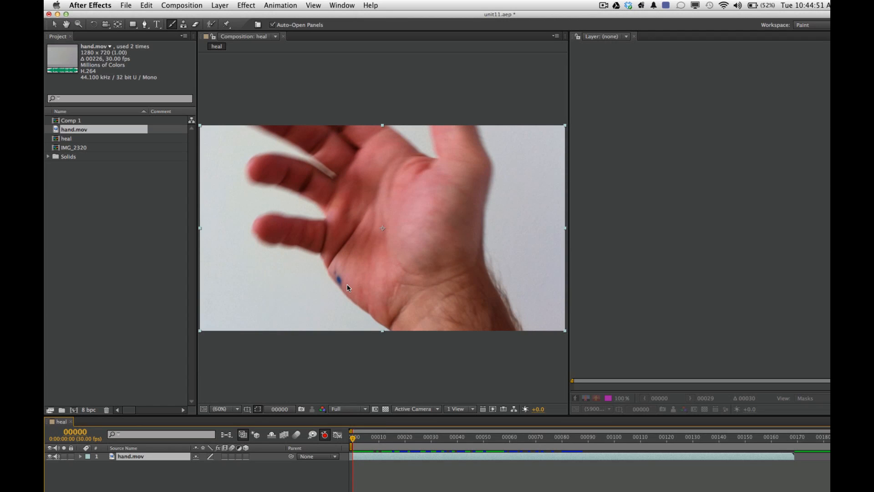
- Open hand.mov in its own Layer viewer to find the blue ink spot
double_click(132, 458)
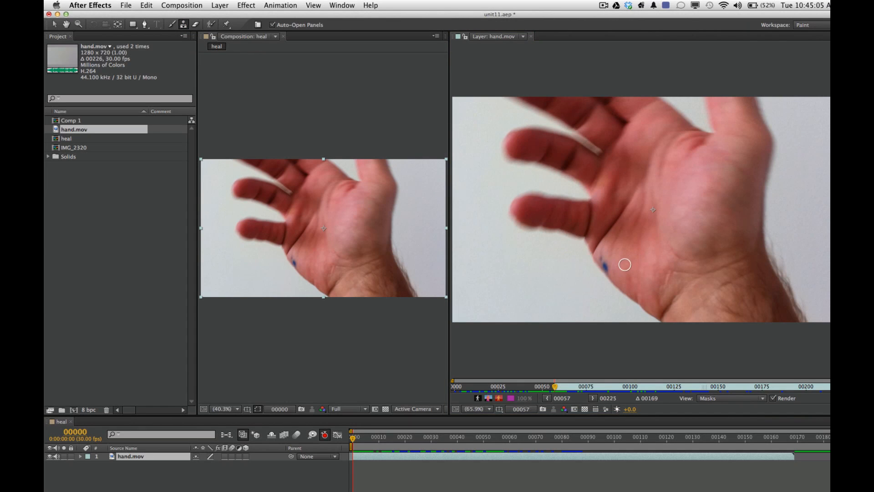
mouse_move(616, 263)
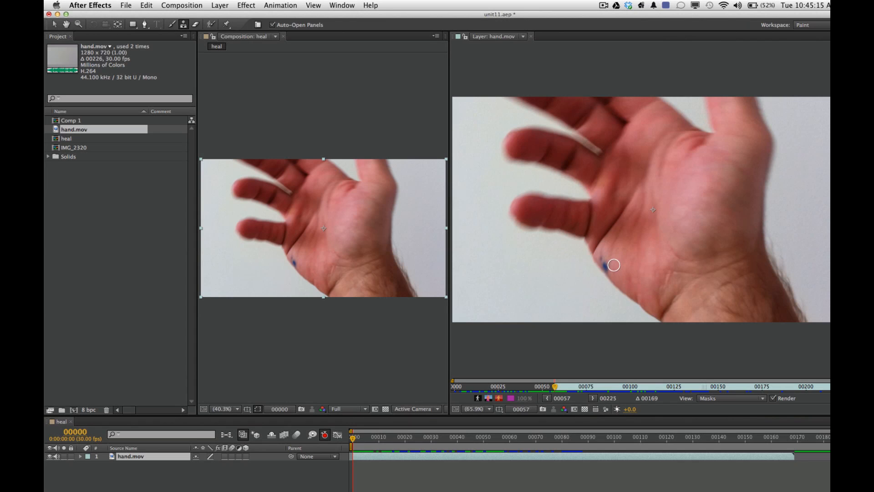
mouse_move(618, 262)
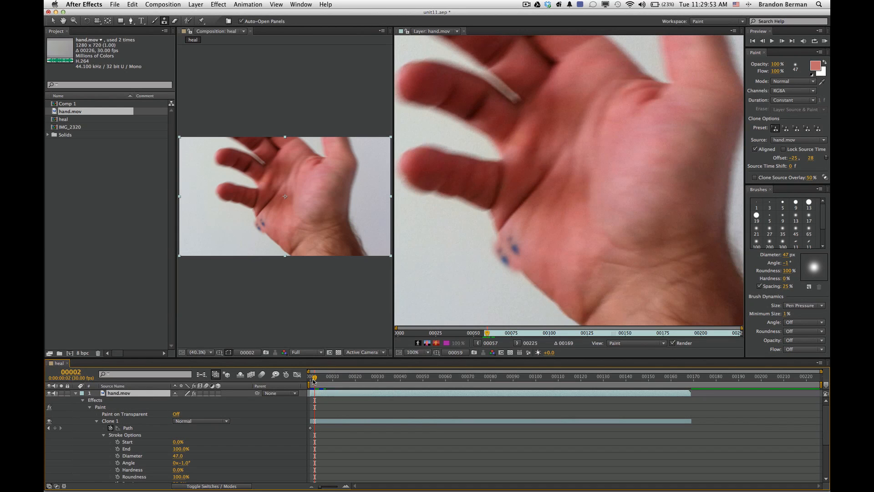
- Choose the Clone Stamp tool to clone skin over the ink spot
left_click(310, 377)
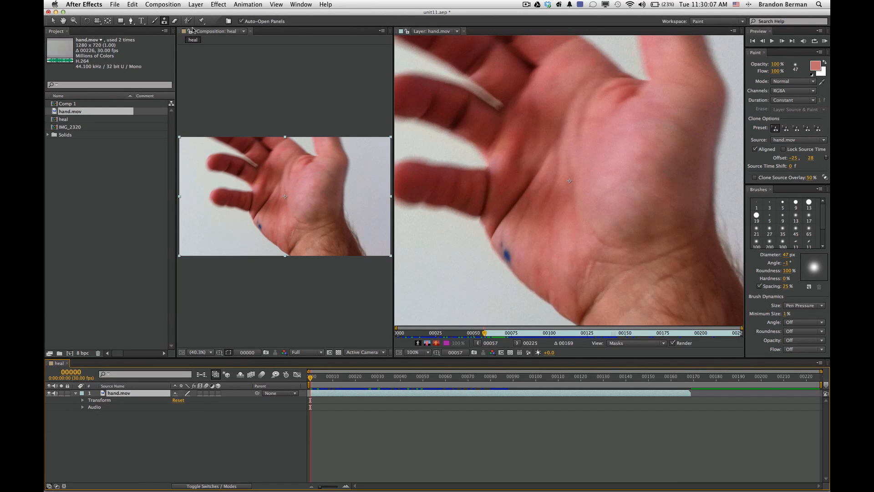
mouse_move(160, 21)
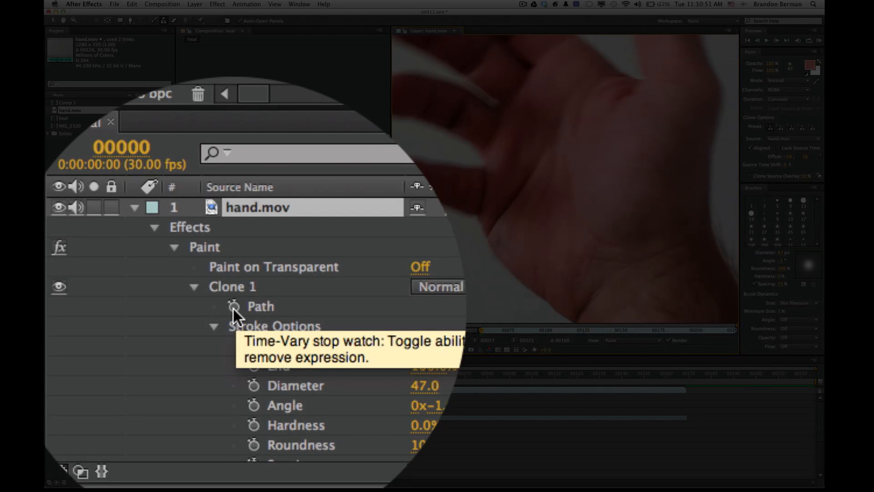
- Turn on keyframing for the Clone 1 stroke's Path
left_click(233, 306)
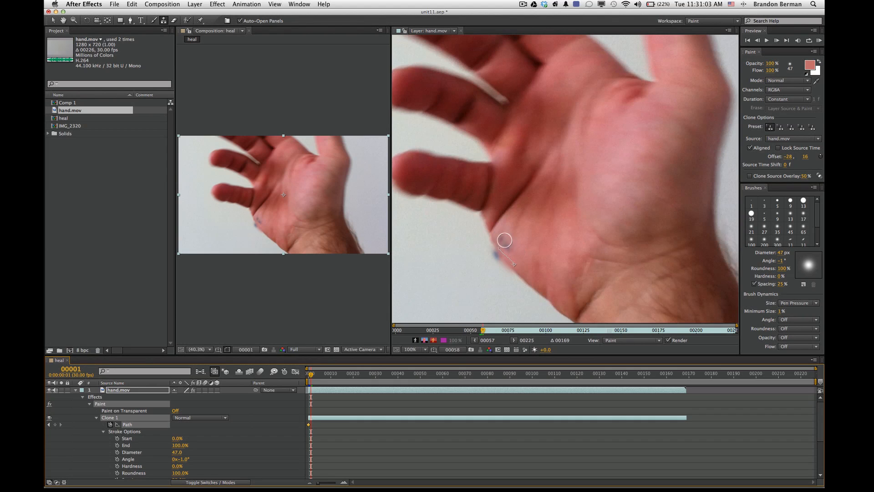
mouse_move(514, 258)
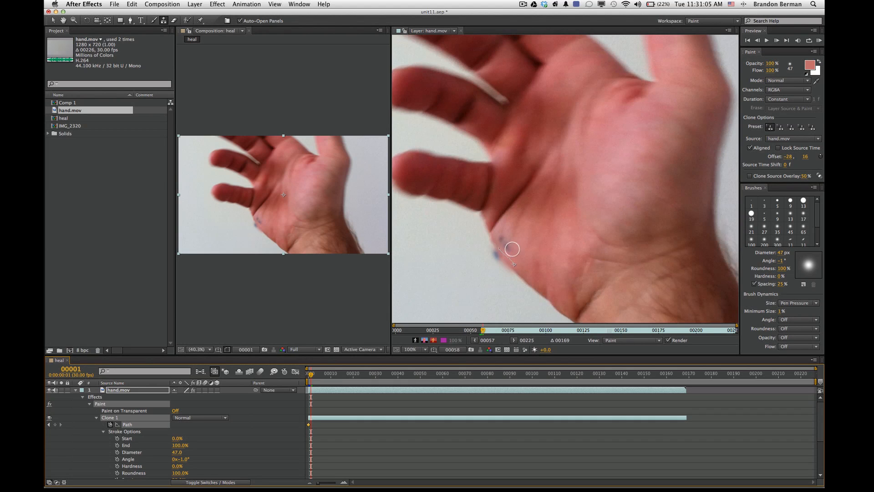
mouse_move(518, 260)
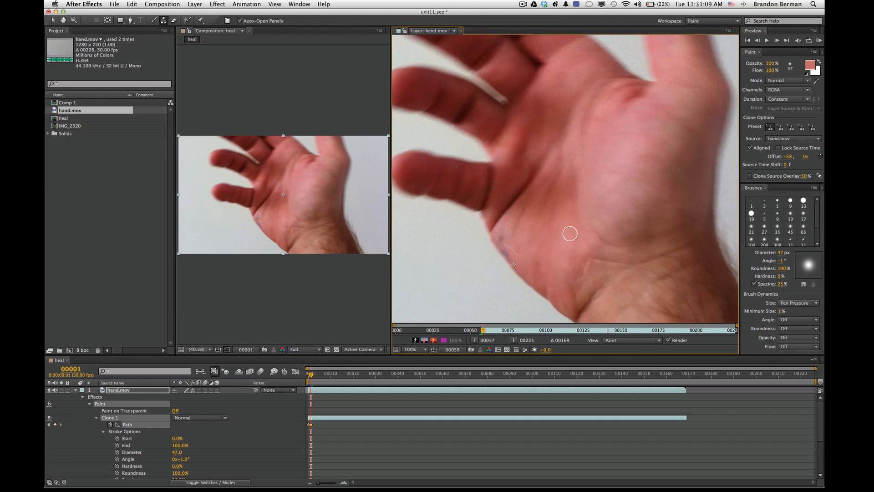
mouse_move(562, 254)
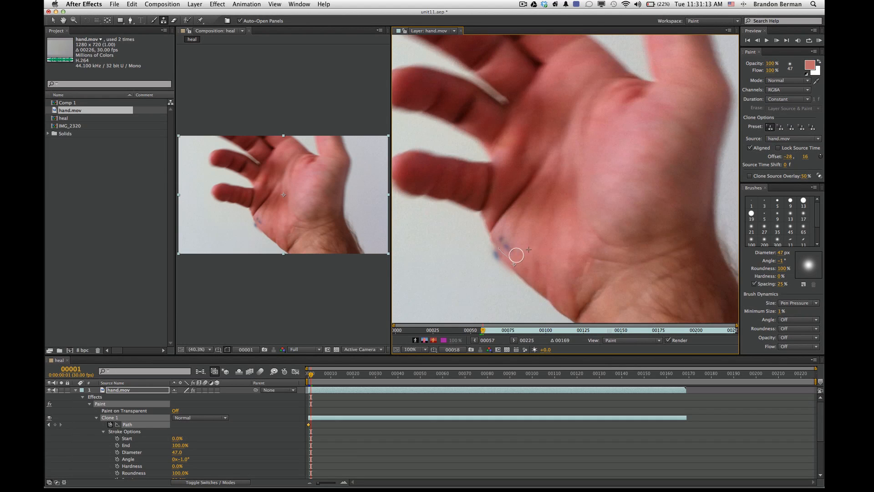
- Reshape the clone stroke over the ink spot at frames 1, 3, 10 and 12
left_click_drag(516, 256, 537, 242)
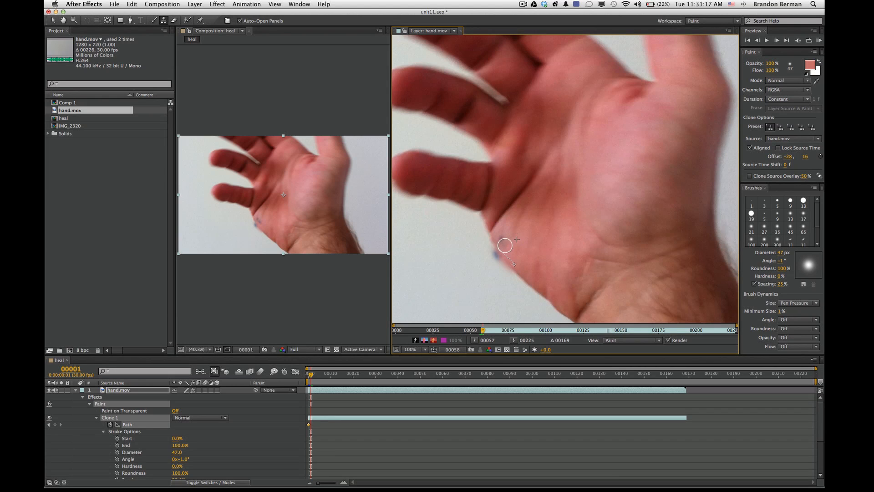
left_click_drag(504, 245, 574, 234)
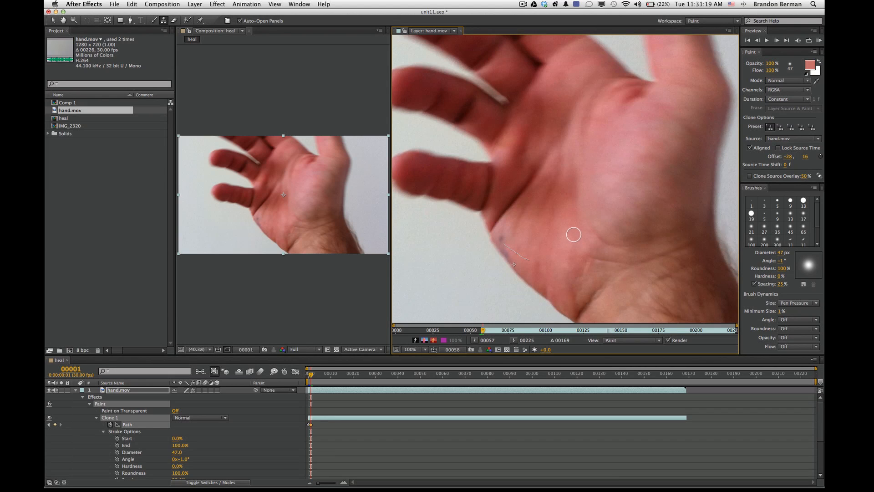
mouse_move(452, 315)
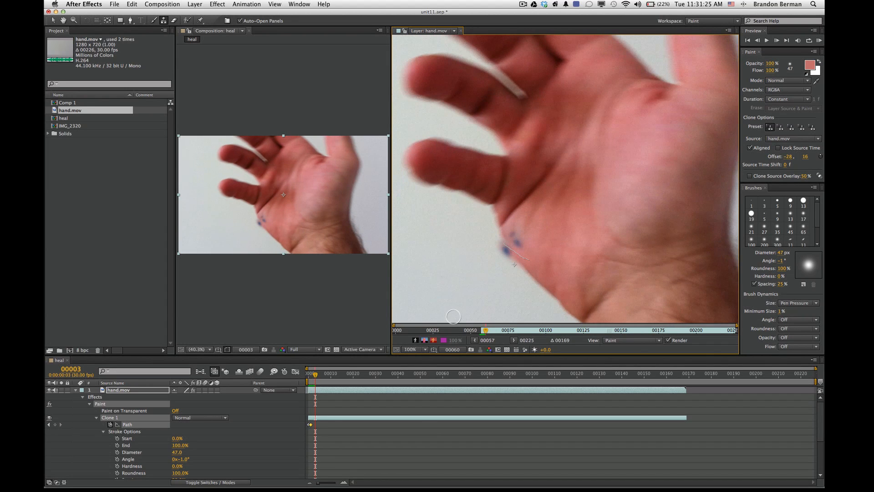
mouse_move(527, 250)
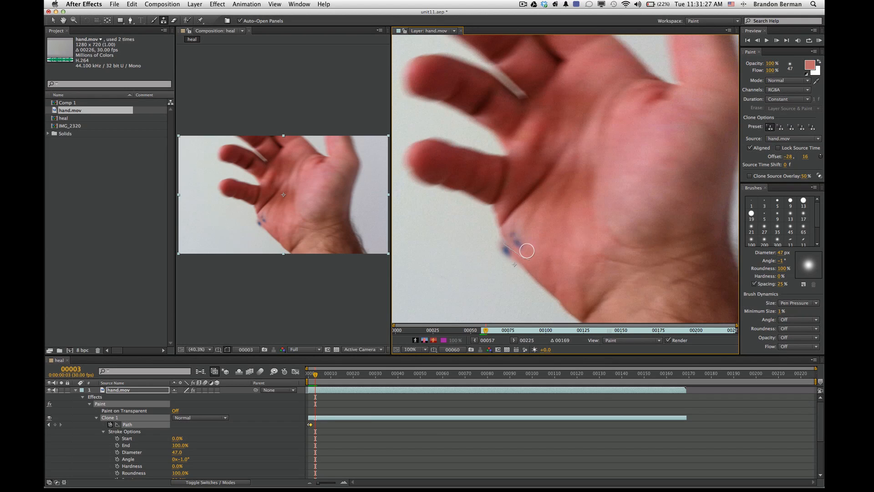
left_click_drag(527, 251, 580, 253)
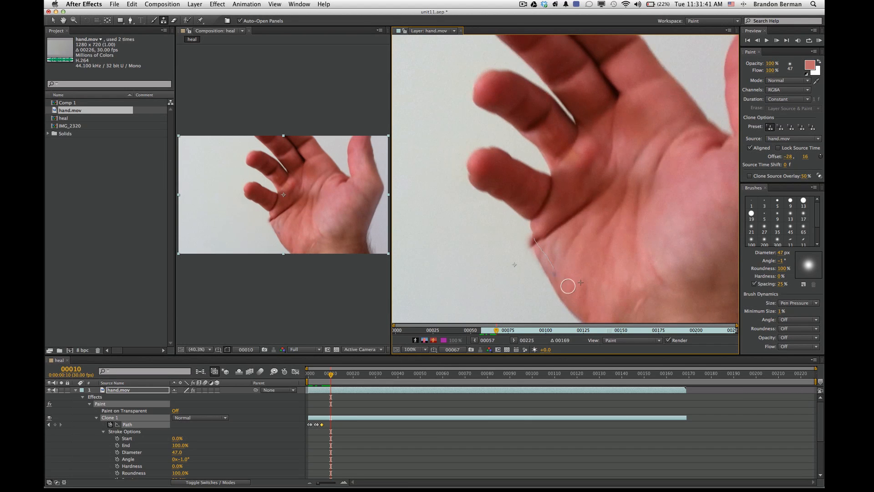
left_click_drag(569, 286, 571, 269)
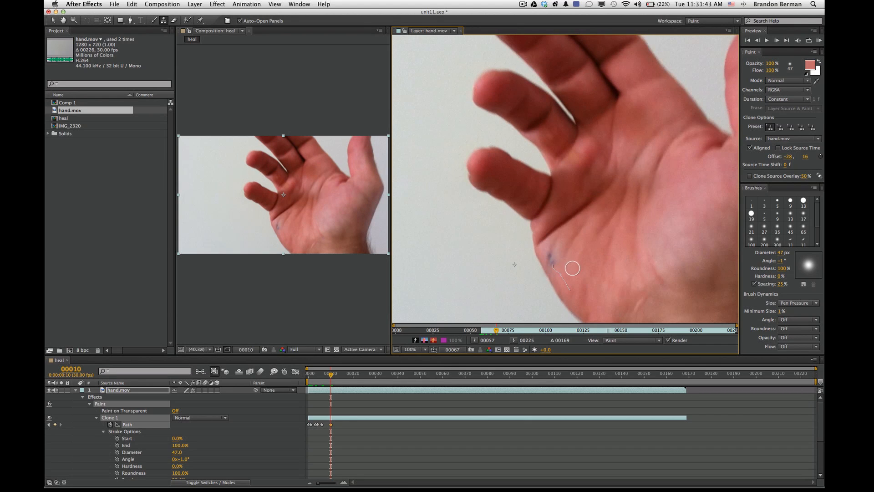
left_click_drag(571, 267, 569, 288)
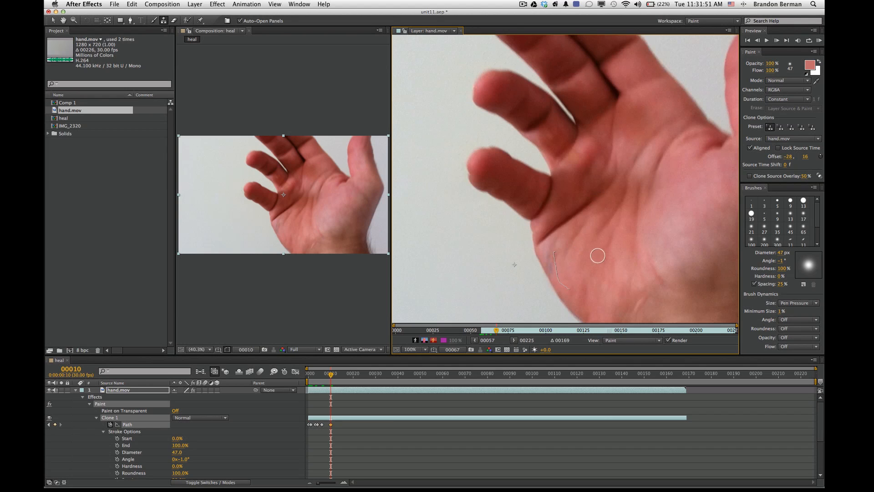
mouse_move(596, 259)
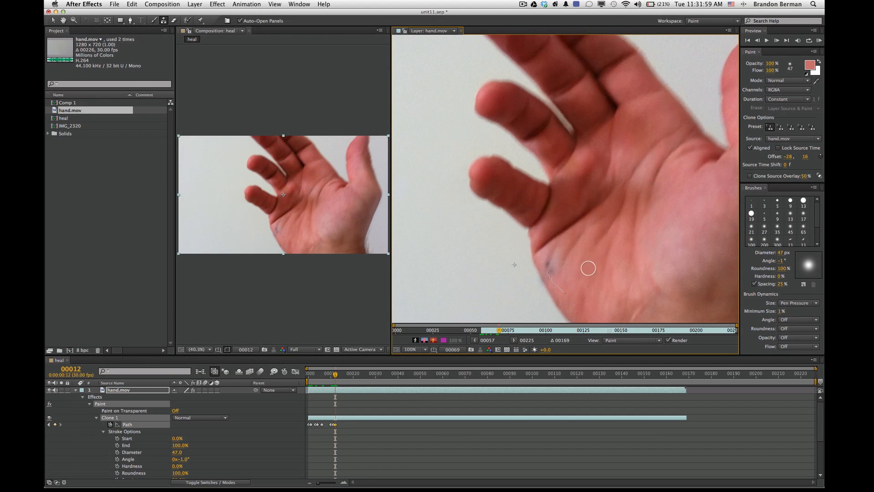
mouse_move(562, 276)
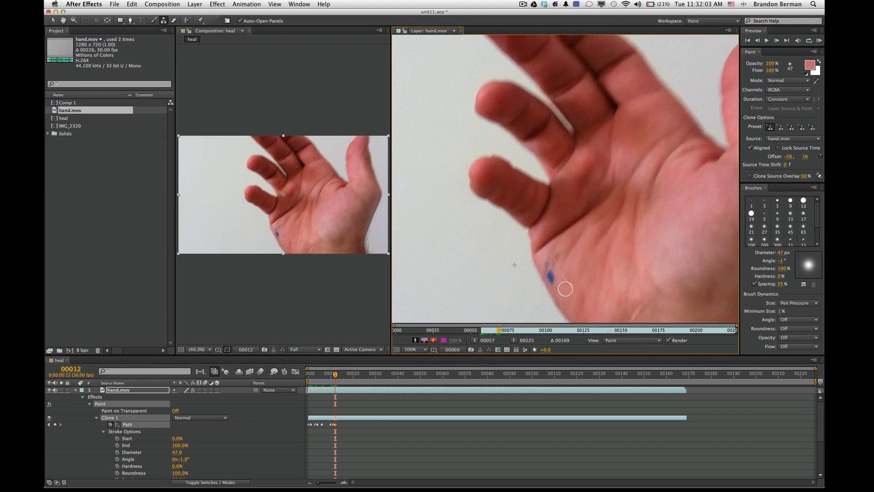
left_click_drag(565, 289, 591, 258)
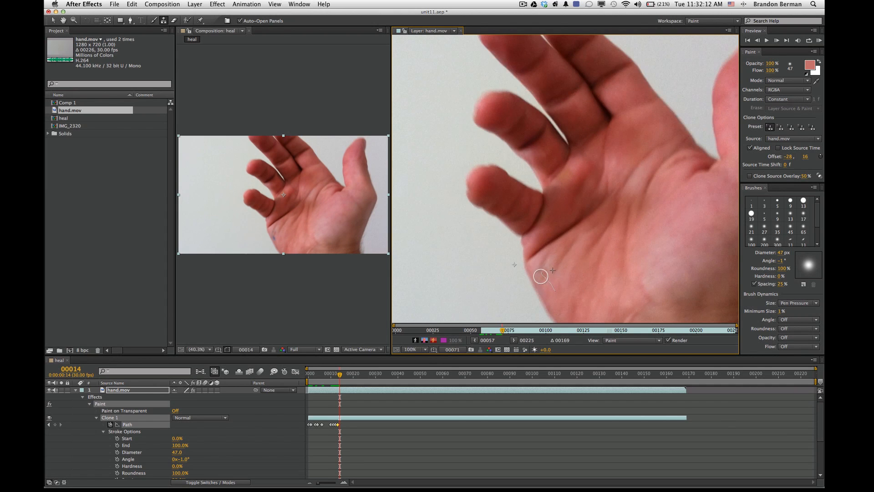
key("Right")
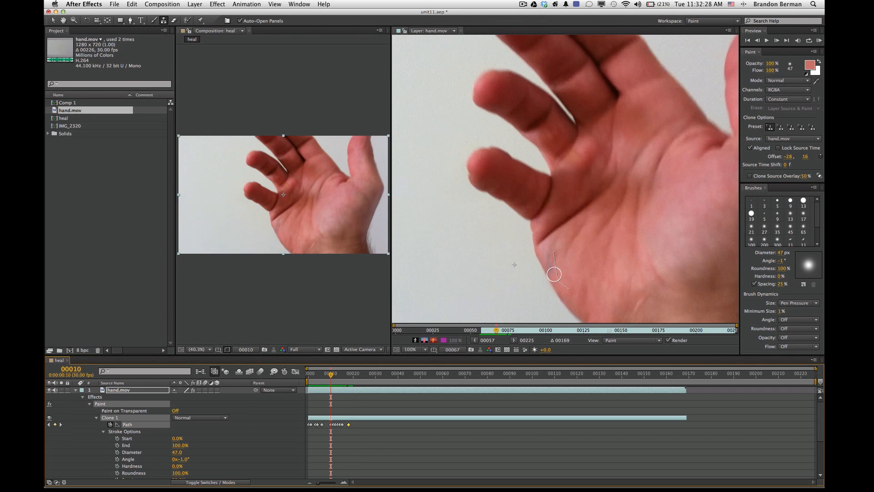
mouse_move(546, 252)
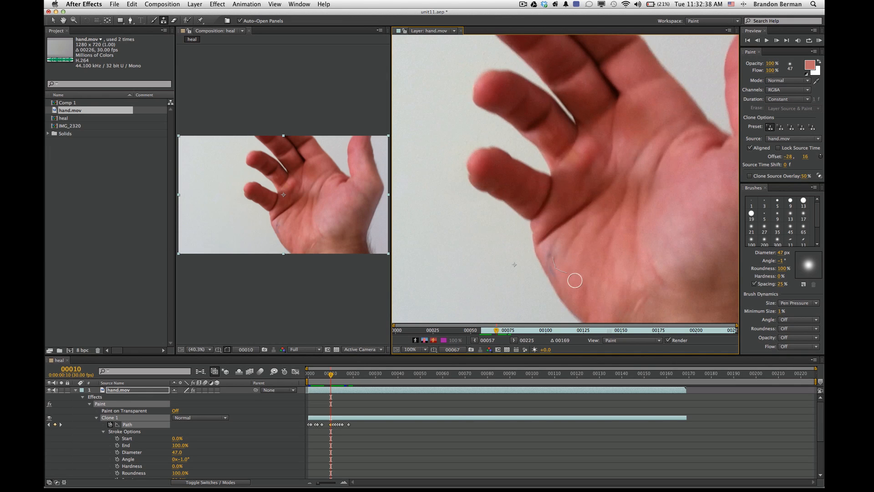
- Switch to the Eraser tool for erasing paint strokes
left_click(308, 373)
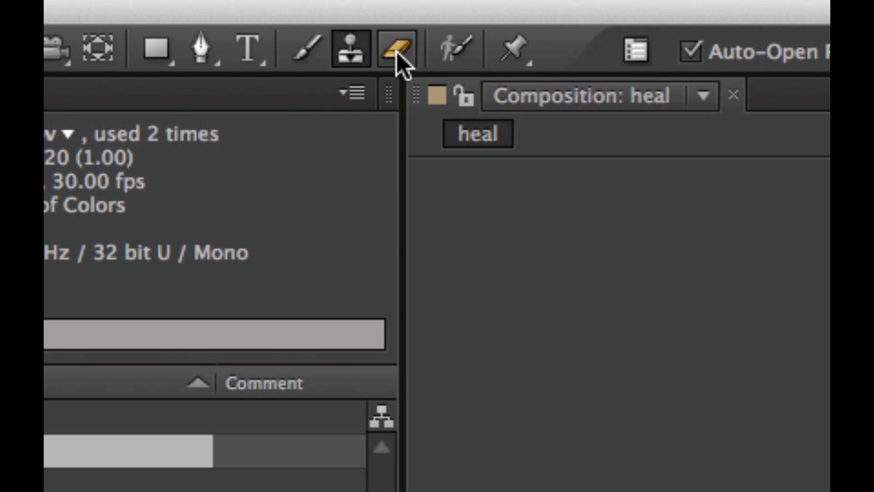
mouse_move(394, 50)
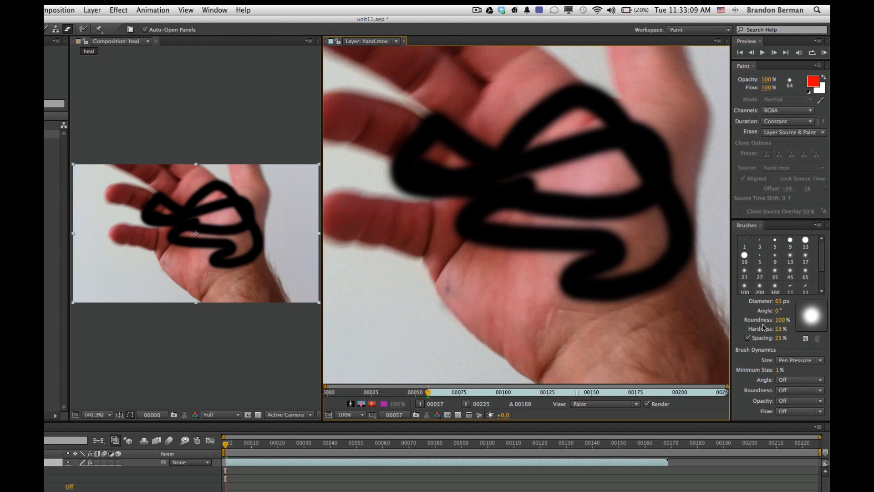
mouse_move(628, 216)
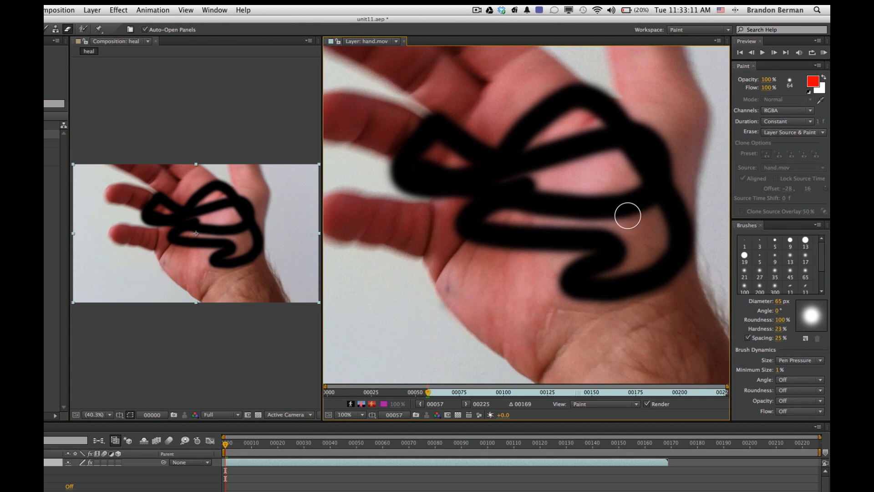